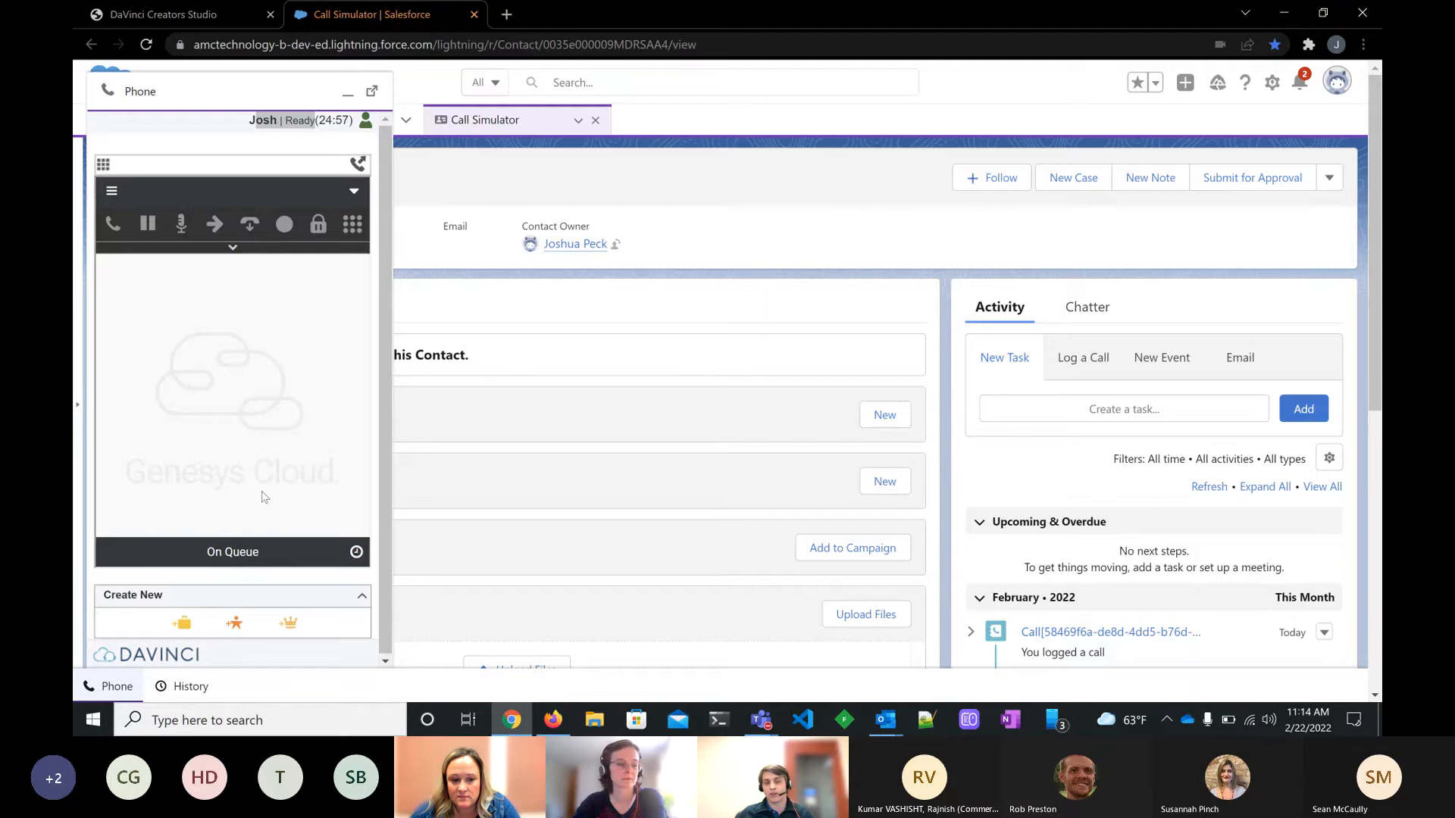
{"action": "mouse_move", "coordinate": [344, 141]}
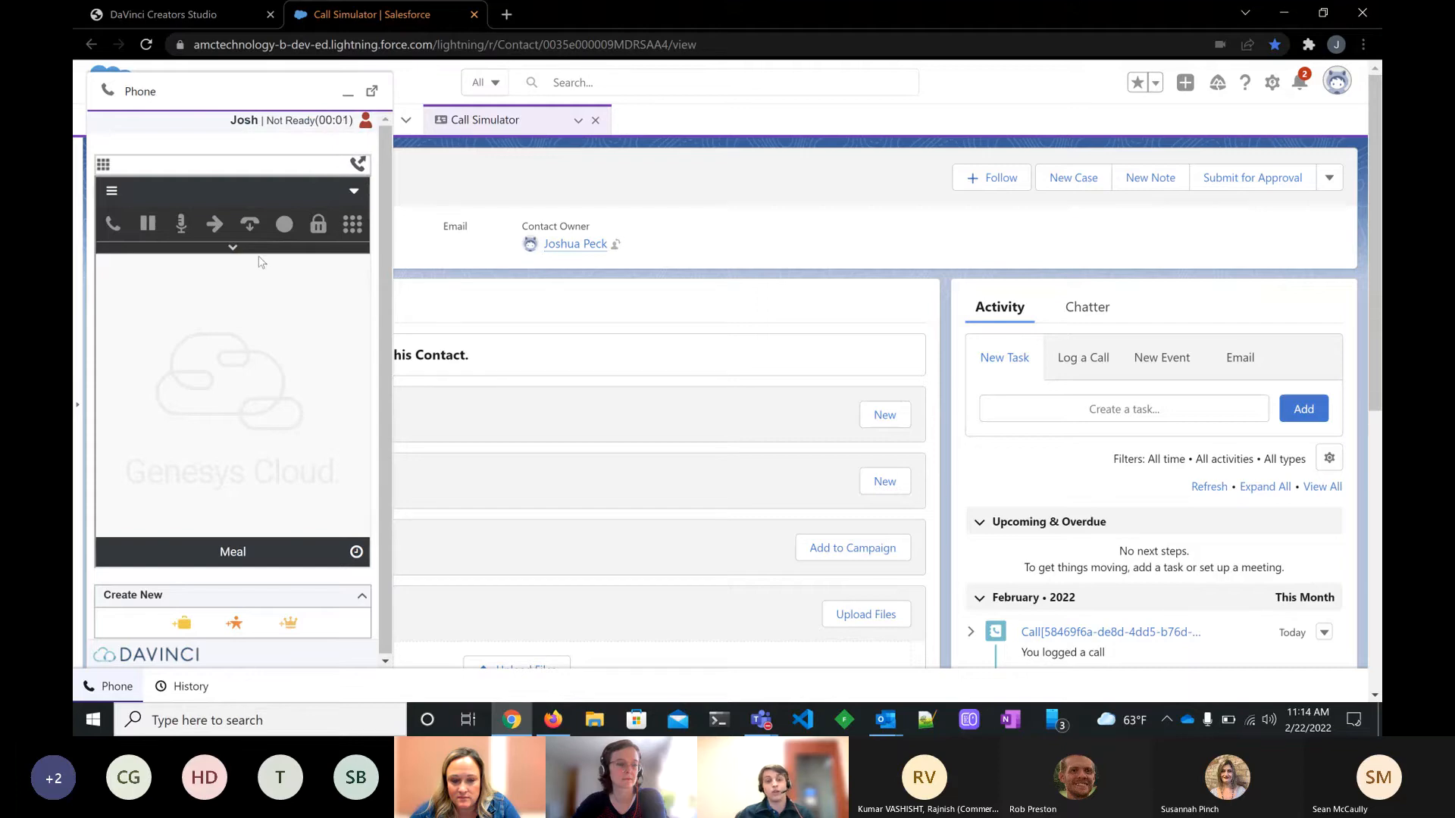
{"action": "mouse_move", "coordinate": [206, 568]}
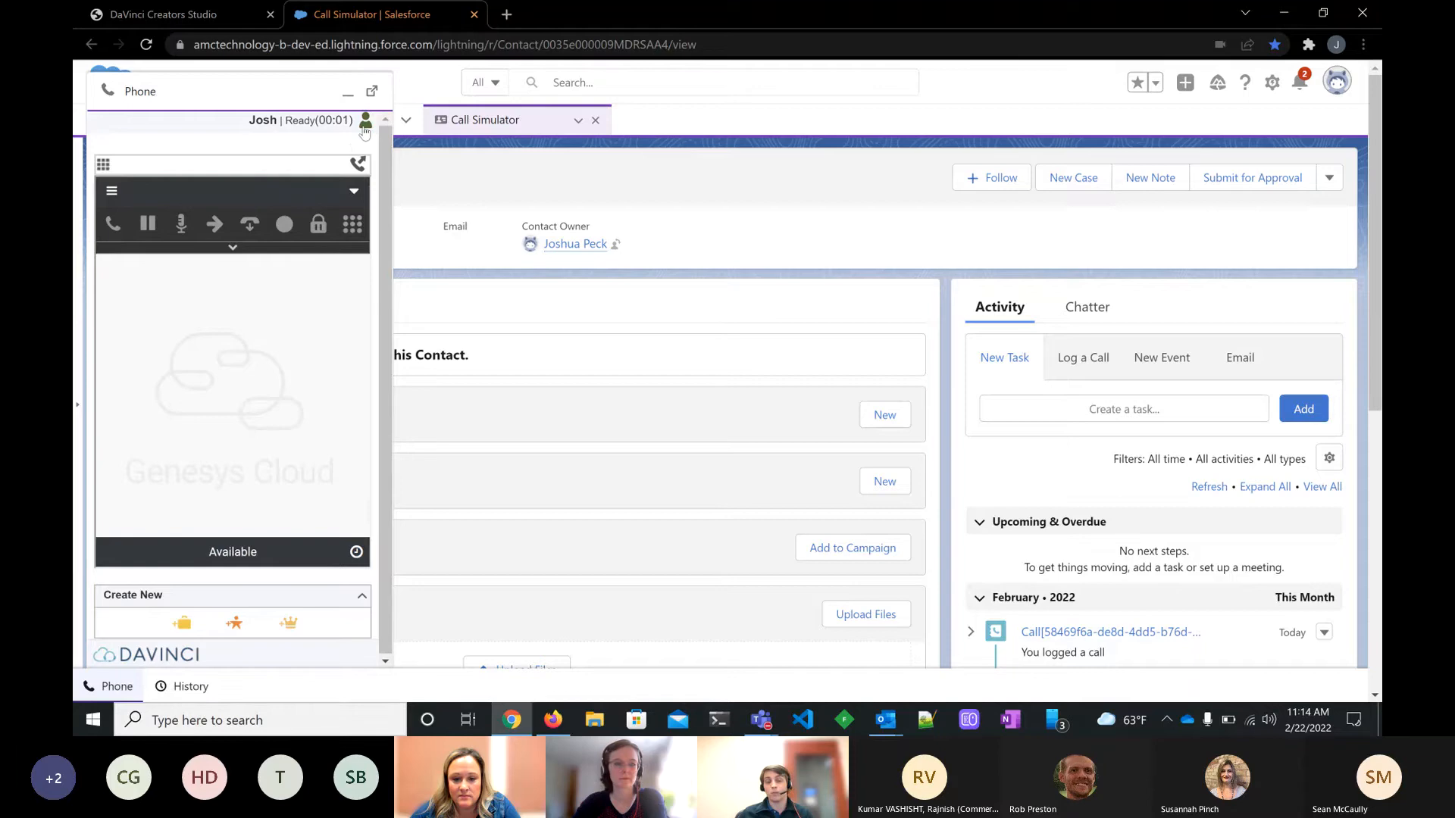
{"action": "mouse_move", "coordinate": [365, 125]}
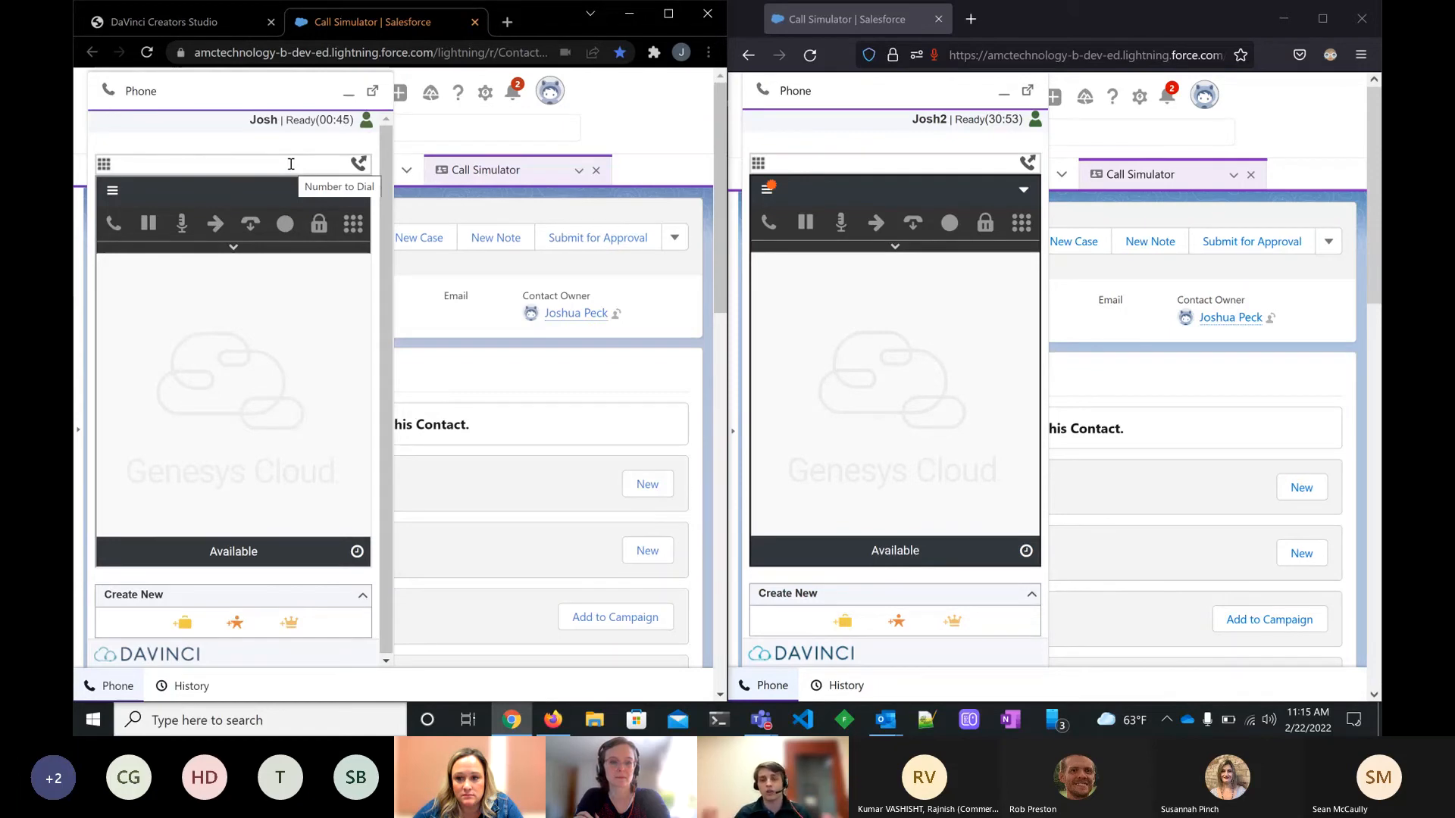
{"action": "mouse_move", "coordinate": [283, 155]}
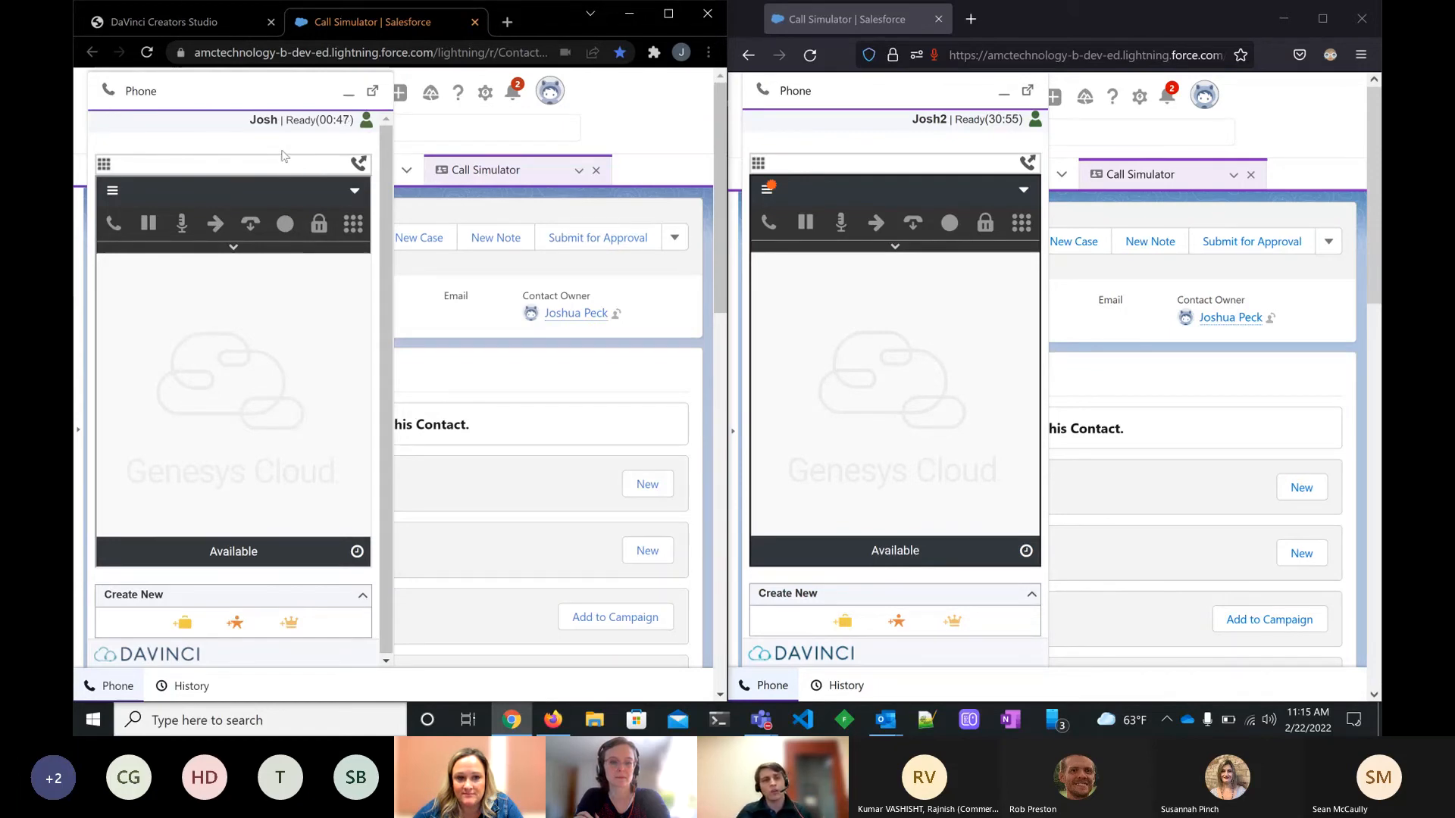
Step: Set Josh's DaVinci softphone status to Not Ready – Meal
{"action": "left_click", "coordinate": [366, 121]}
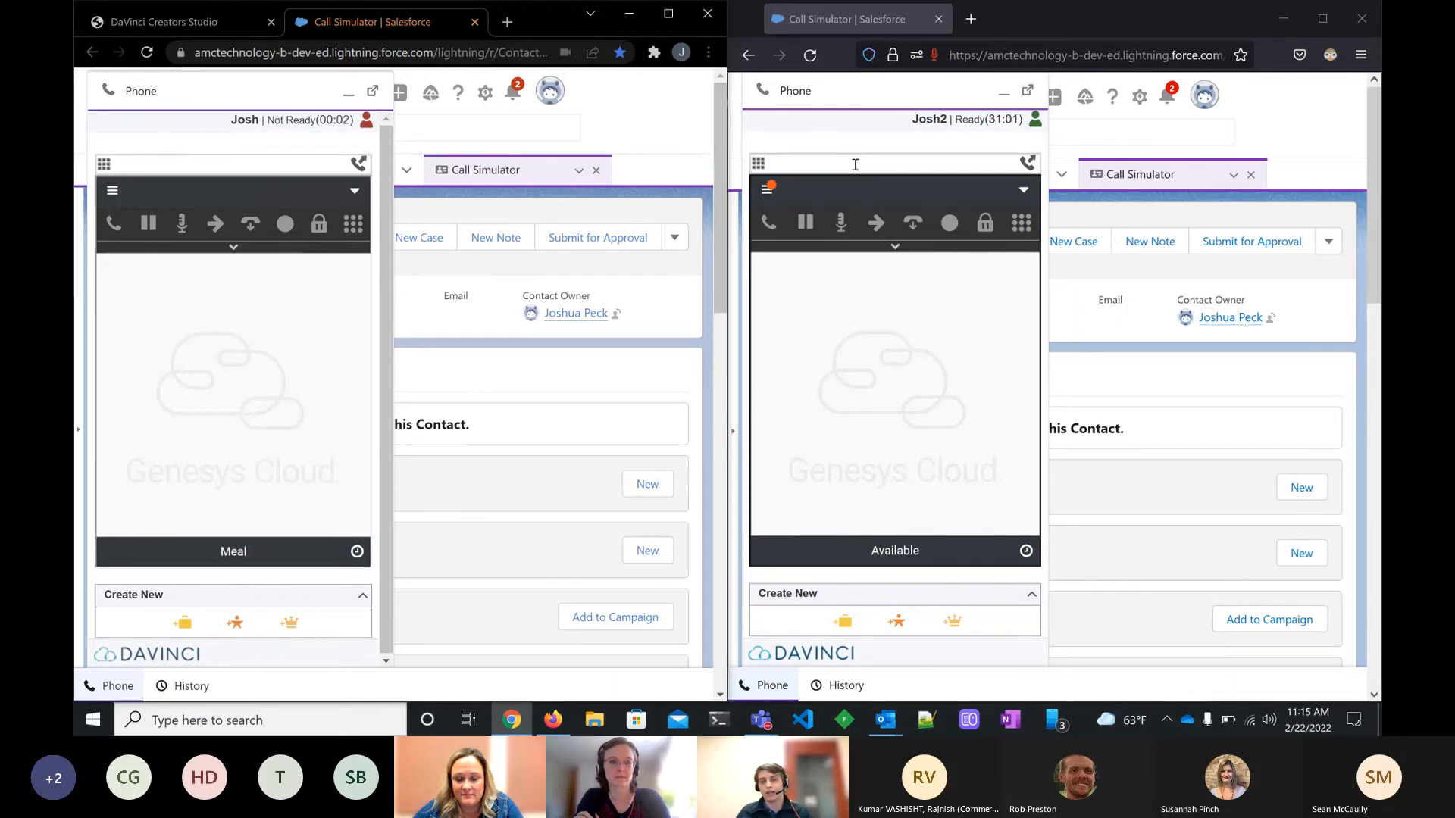
Step: Switch Josh's softphone presence from Meal back to Ready
{"action": "left_click", "coordinate": [854, 164]}
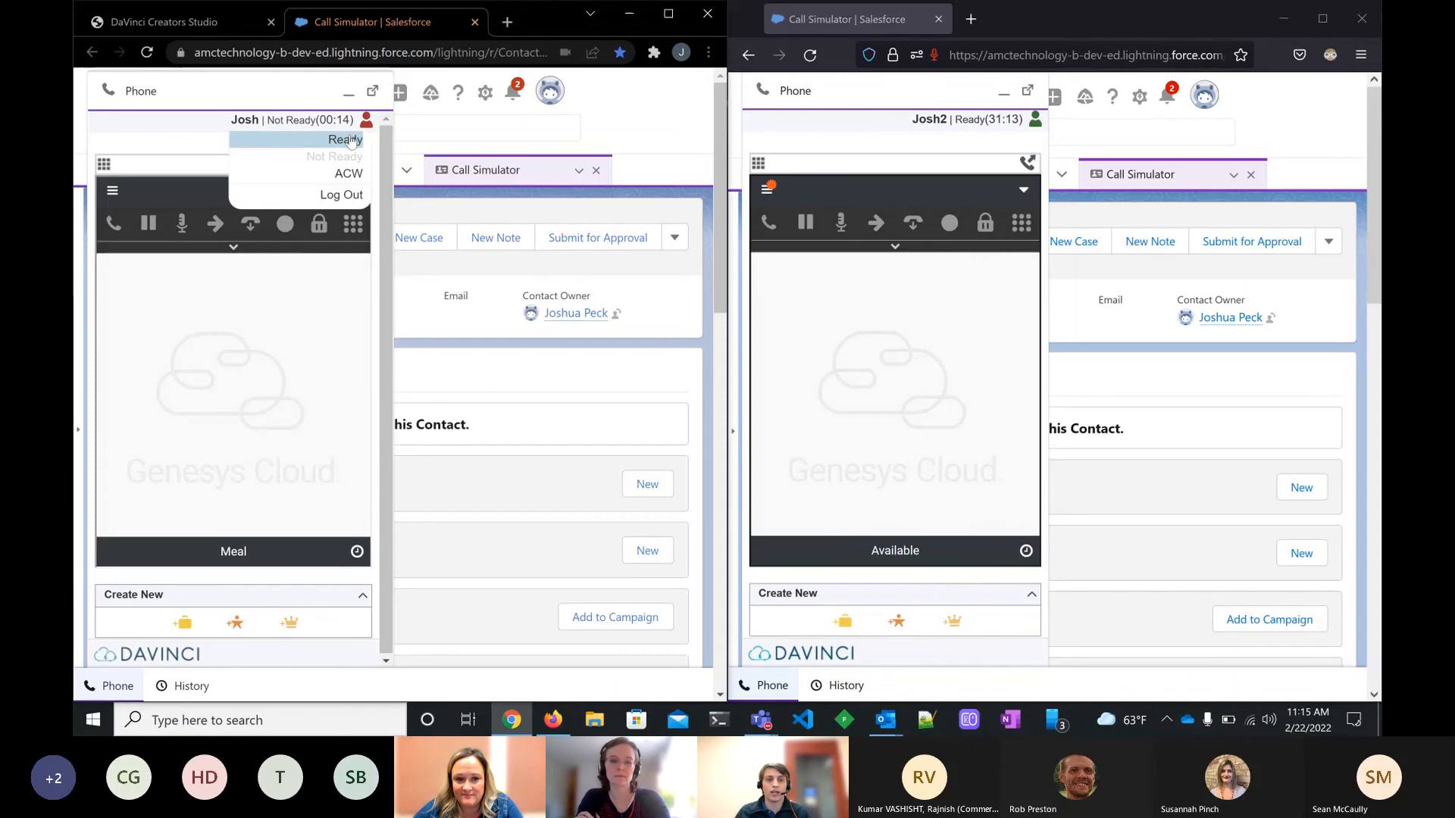
{"action": "left_click", "coordinate": [345, 139]}
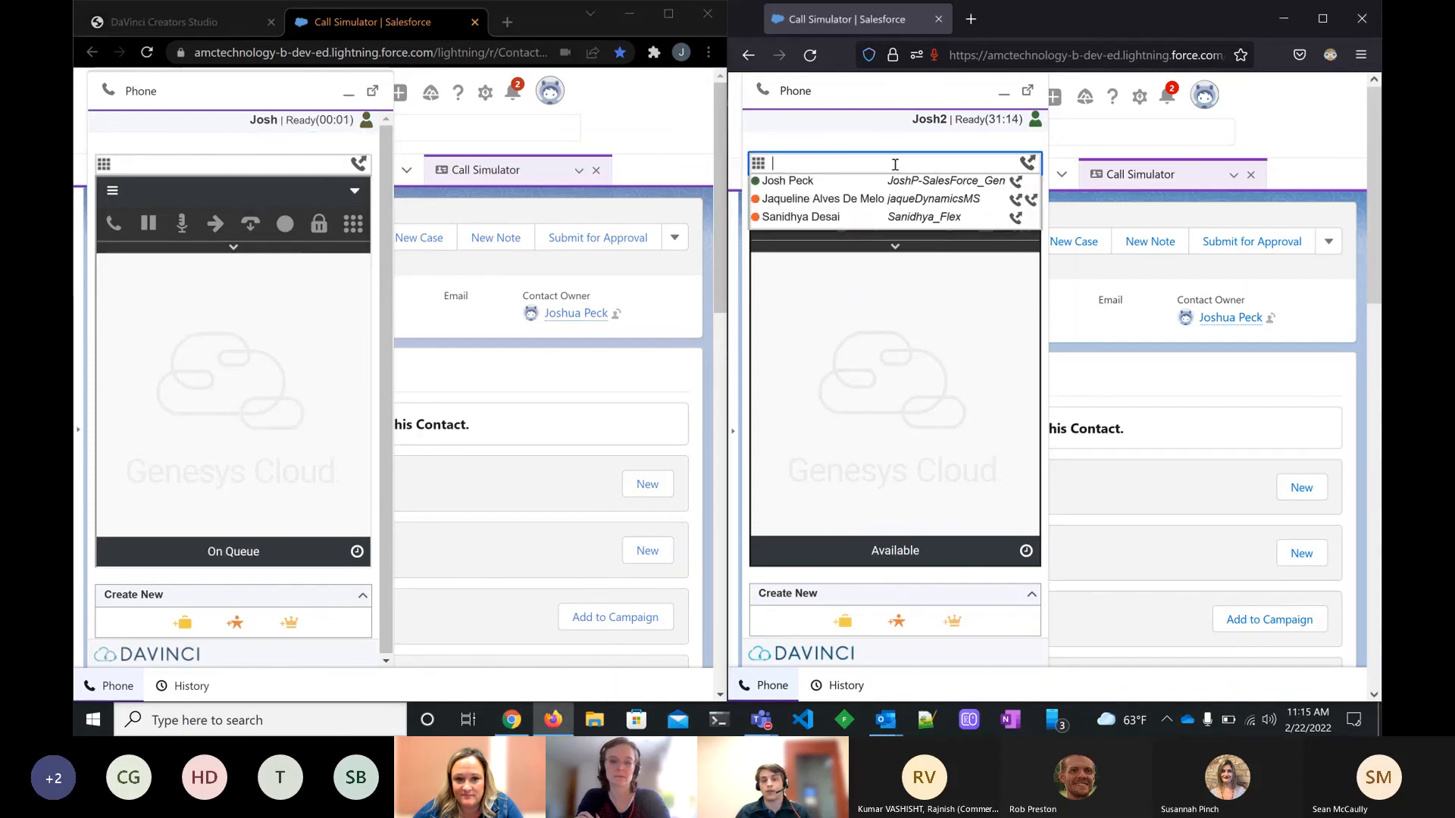